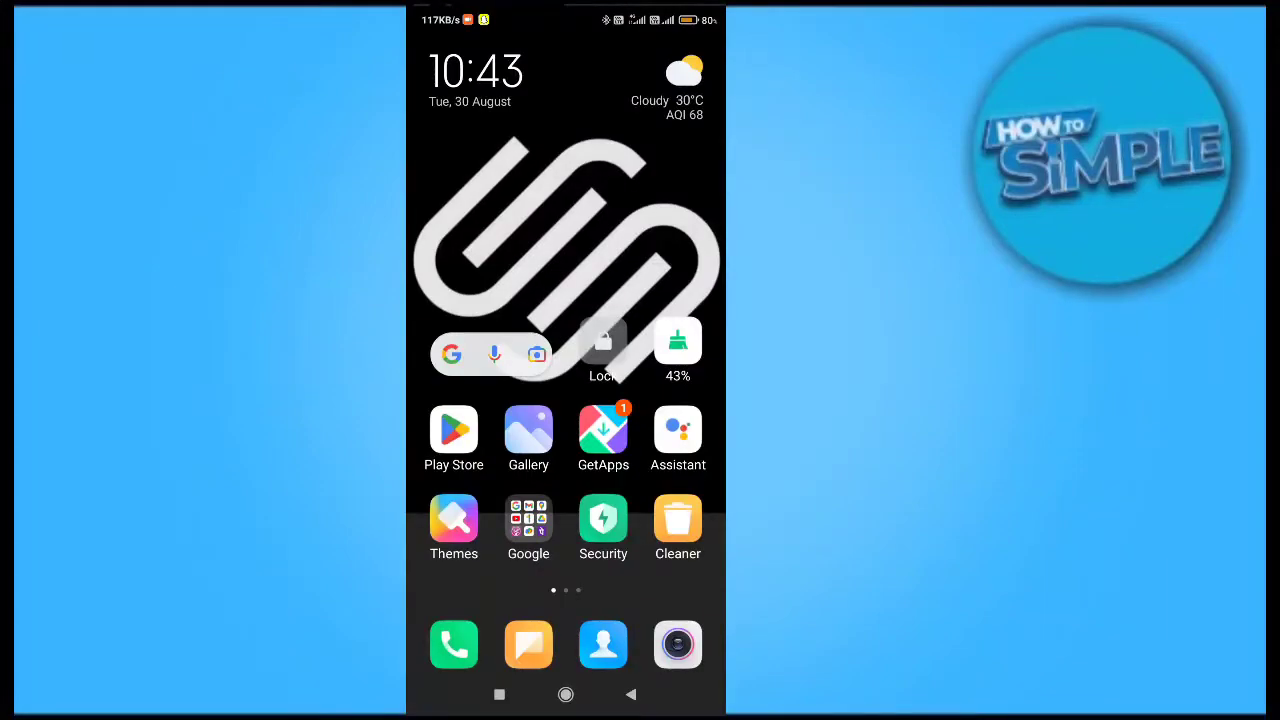
# - Swipe left through the home screen pages to reach the page with Chrome
pyautogui.hscroll(-3)
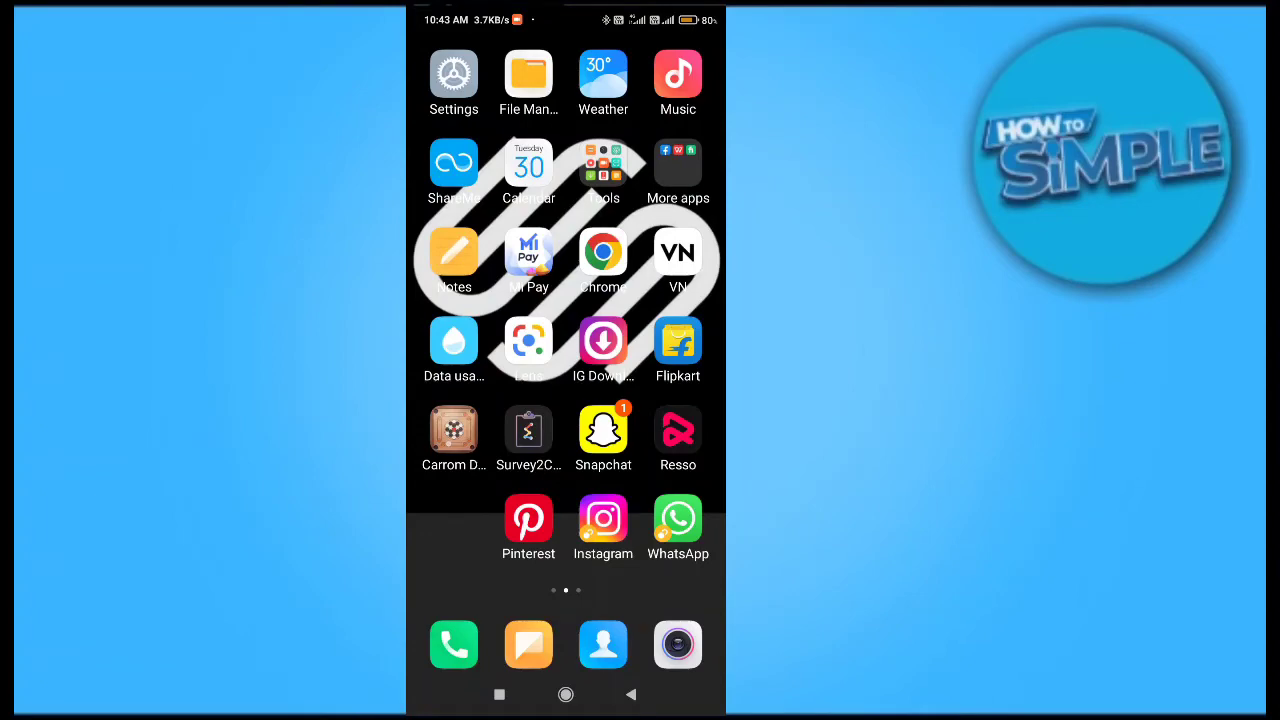
pyautogui.hscroll(-3)
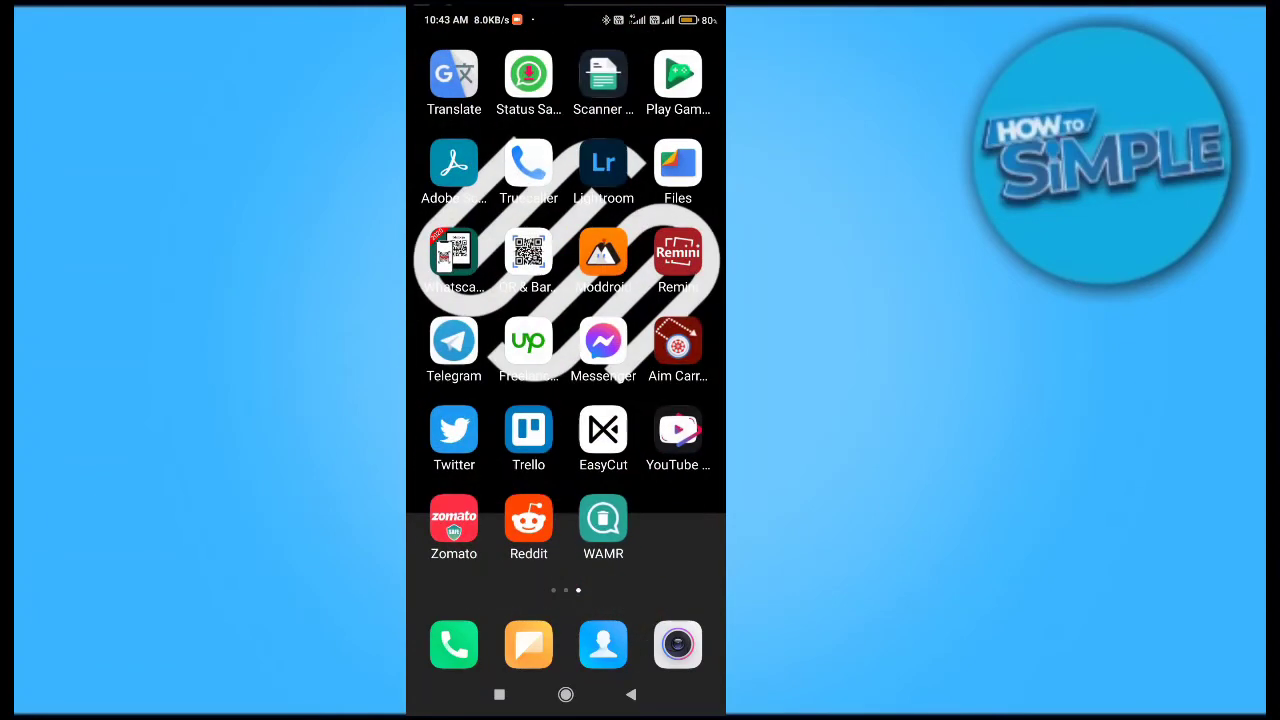
pyautogui.hscroll(-3)
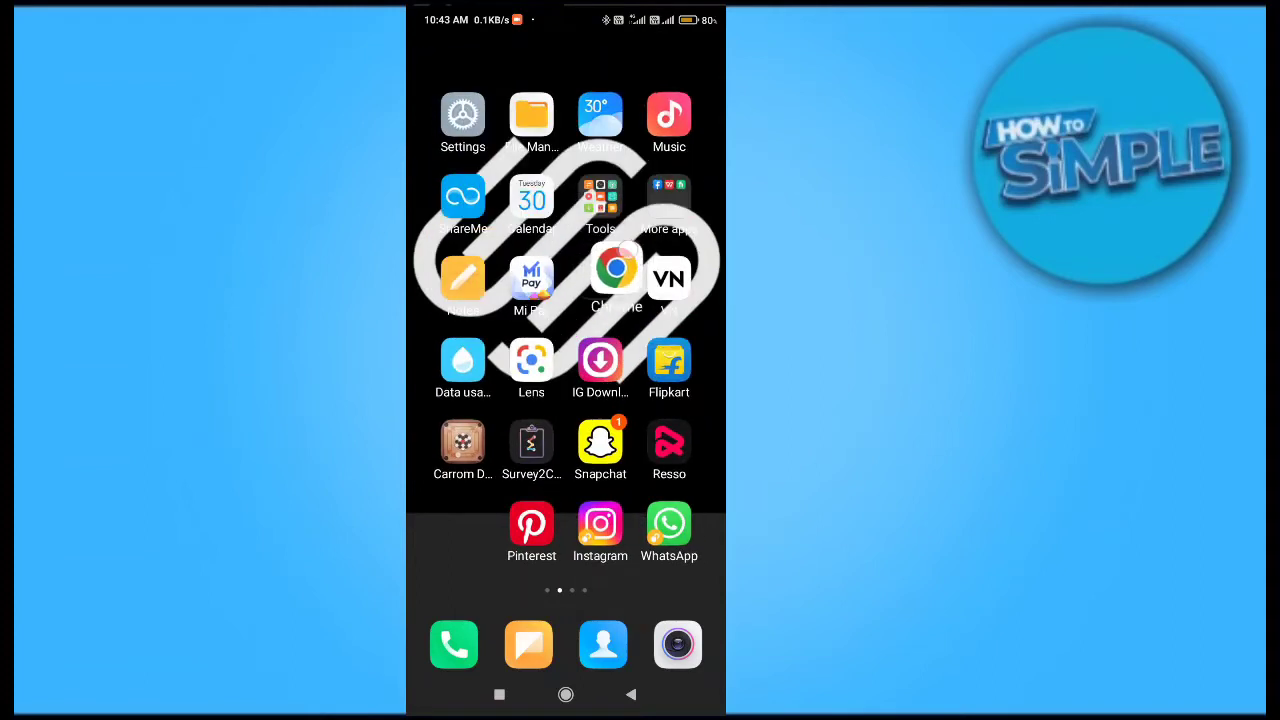
# - Launch Chrome, search 'remove request access google drive', and scroll the results
pyautogui.click(616, 268)
pyautogui.write('remove request')
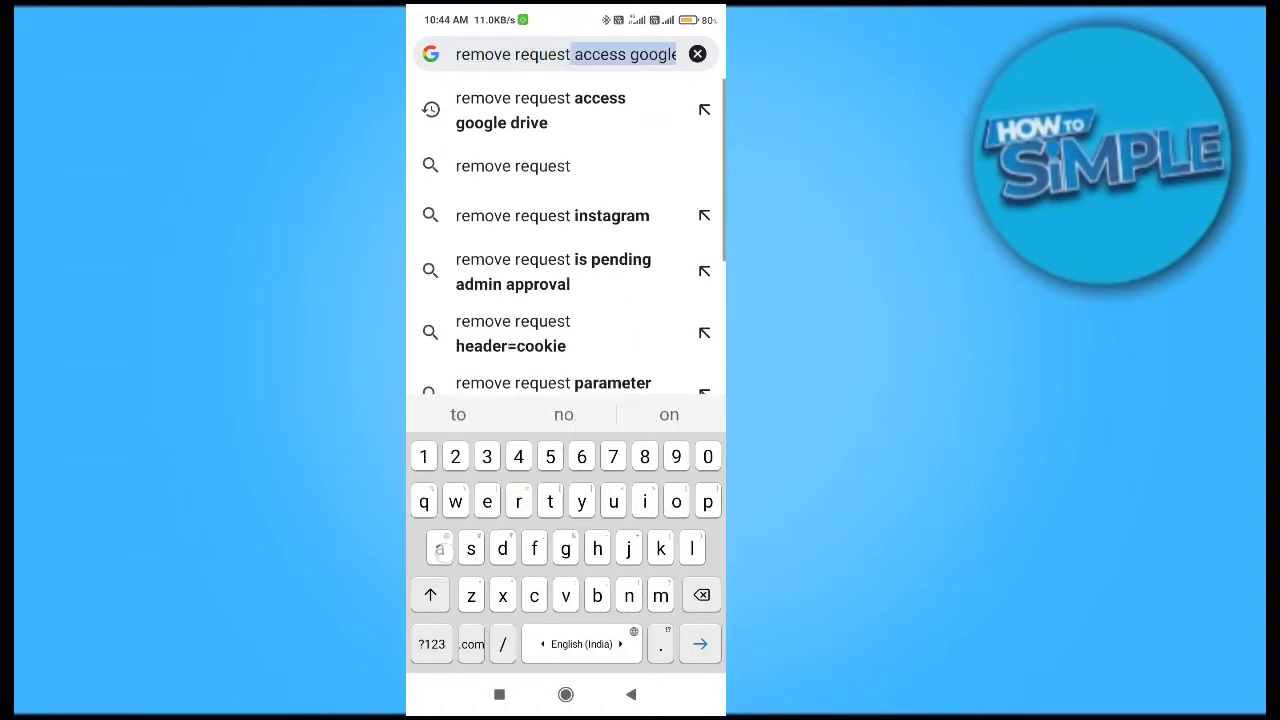
pyautogui.write('access goog')
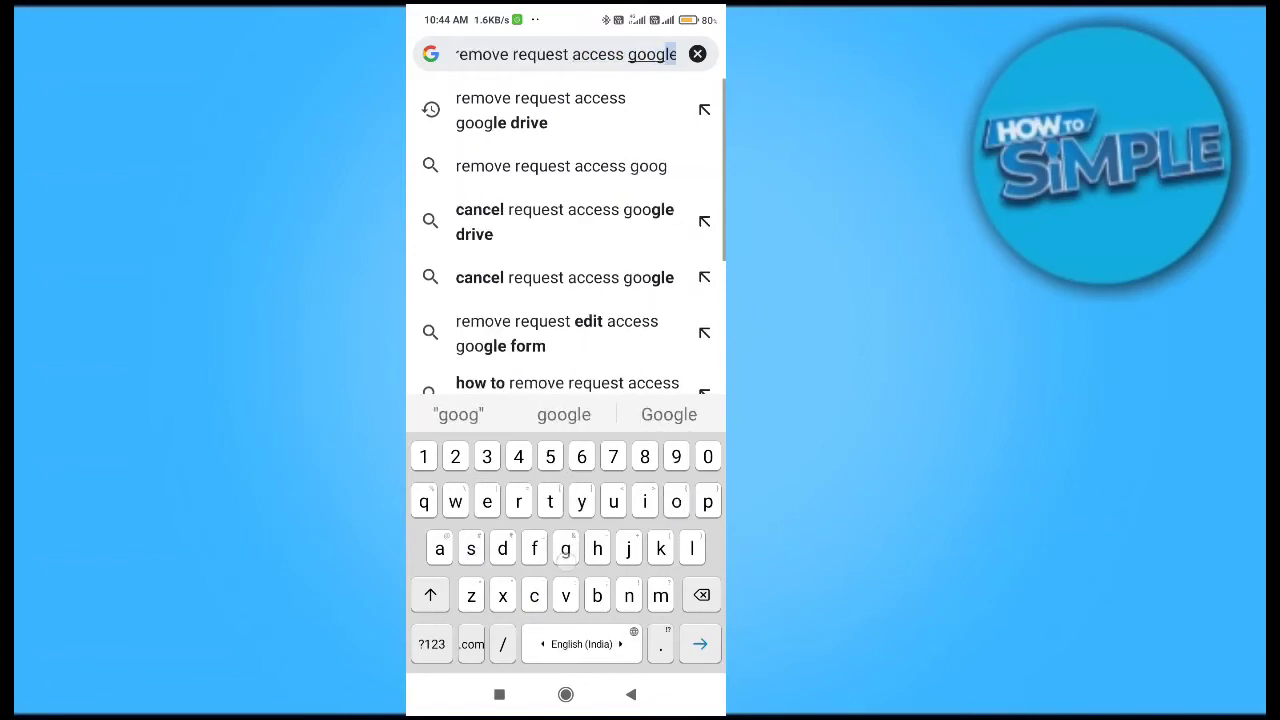
pyautogui.write('drive')
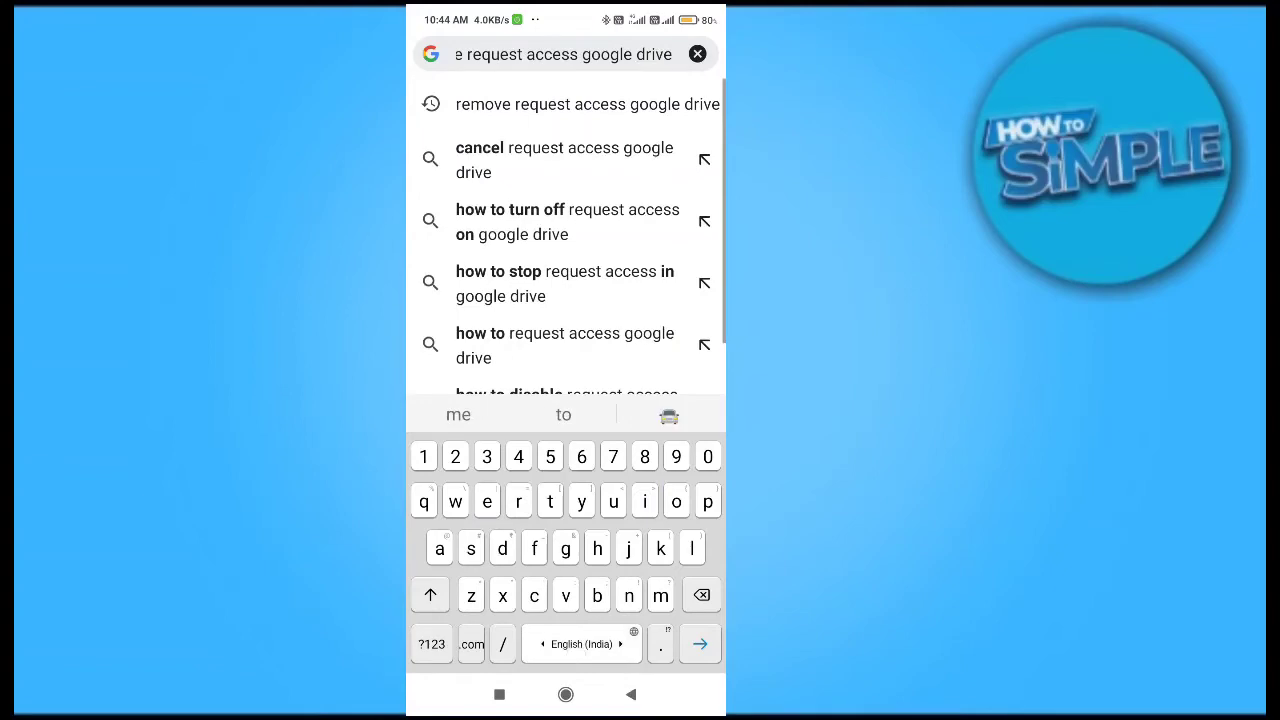
pyautogui.click(567, 104)
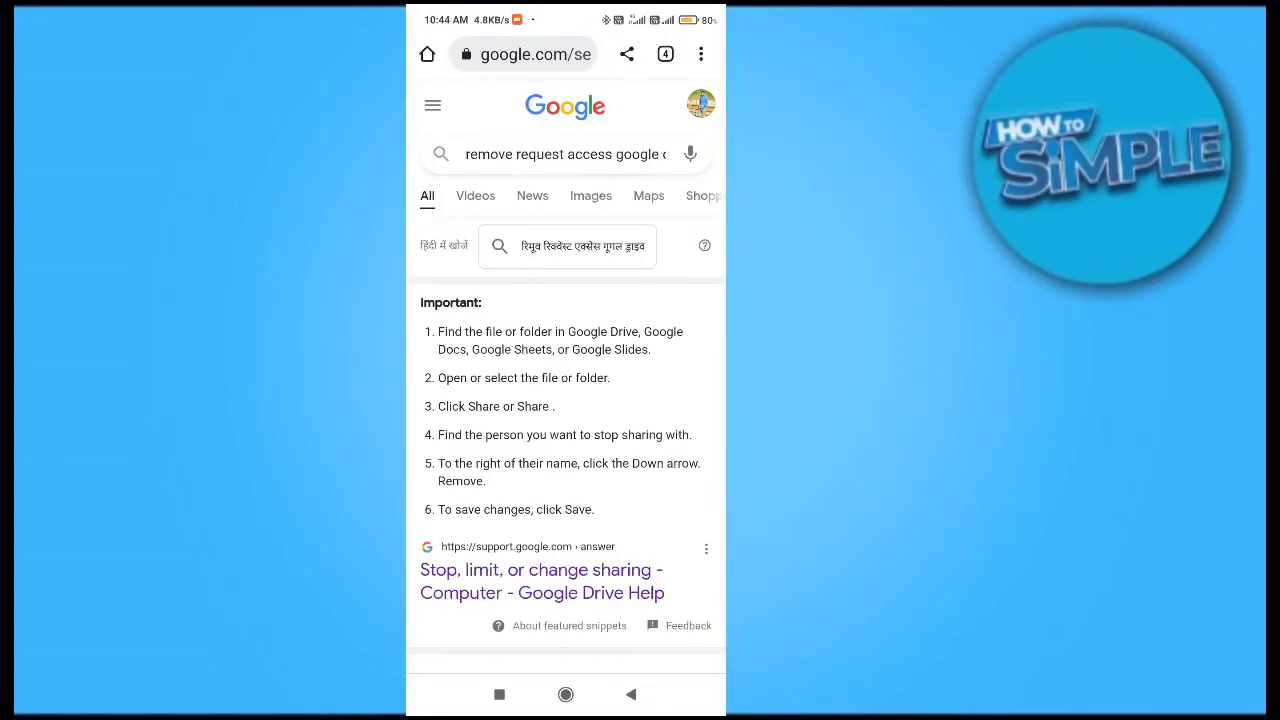
pyautogui.scroll(-3)
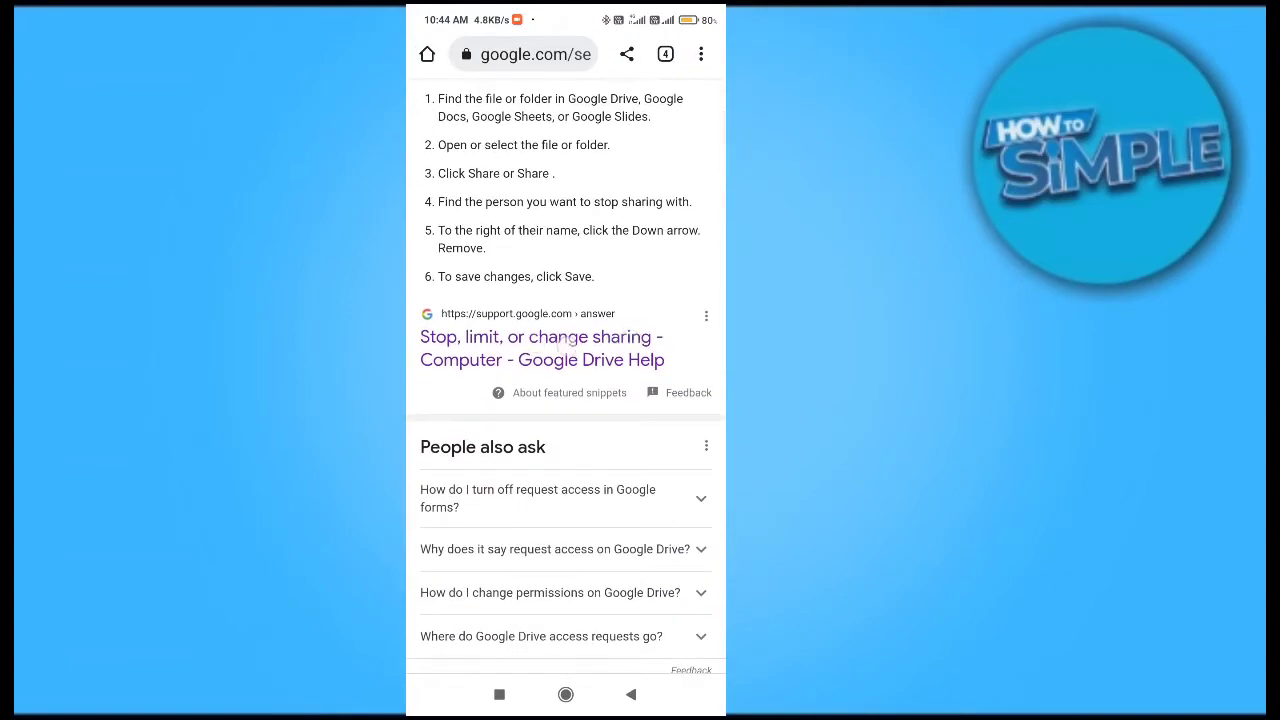
# - Open the 'Stop, limit, or change sharing' help article and scroll down it
pyautogui.click(541, 348)
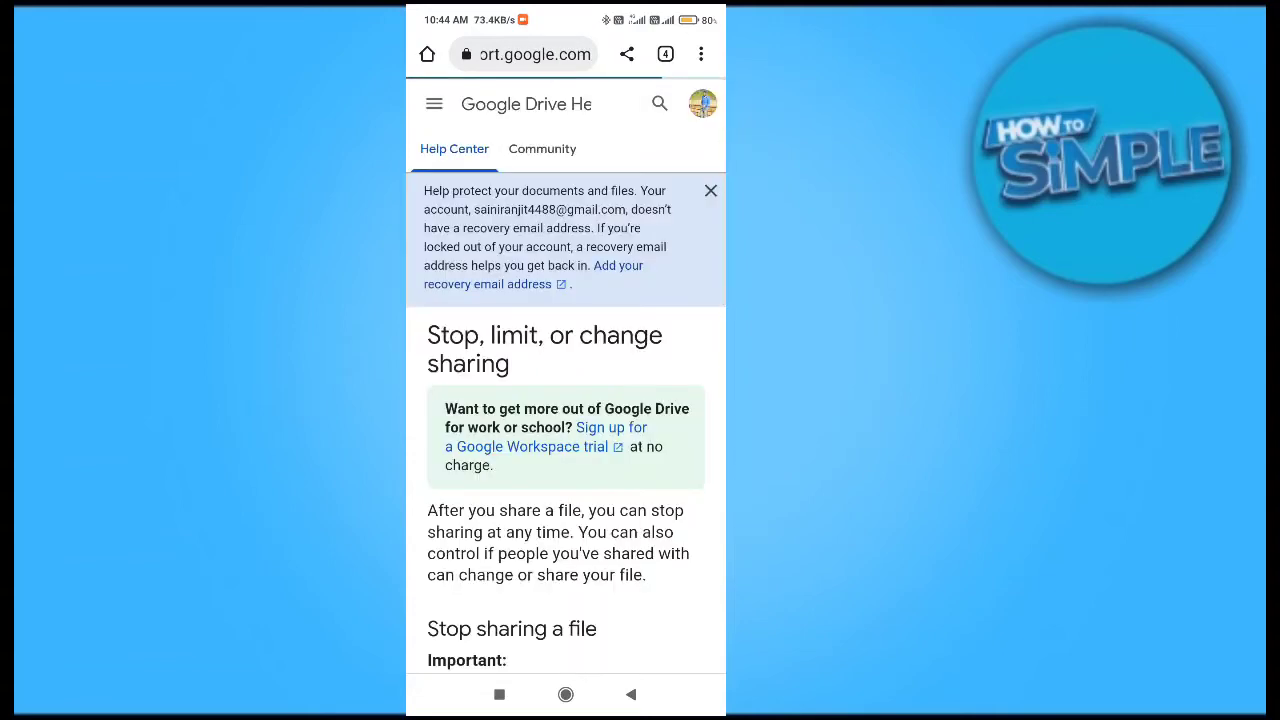
pyautogui.scroll(-3)
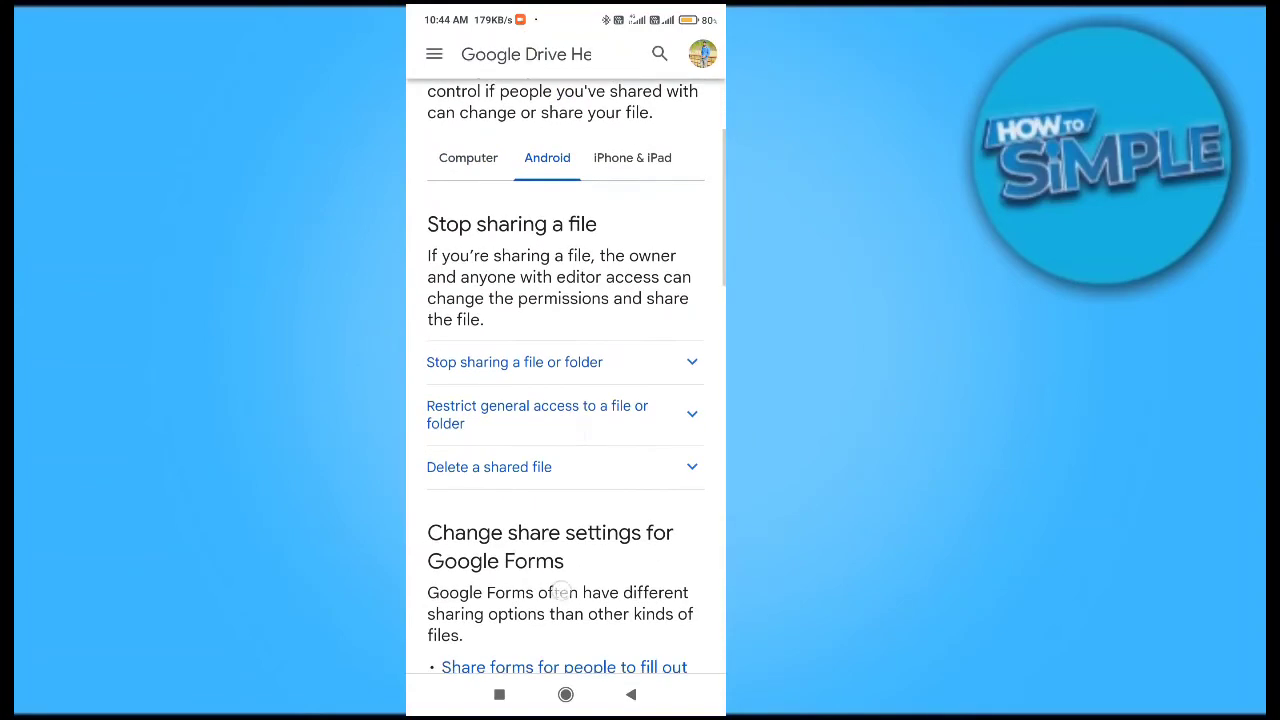
pyautogui.scroll(-3)
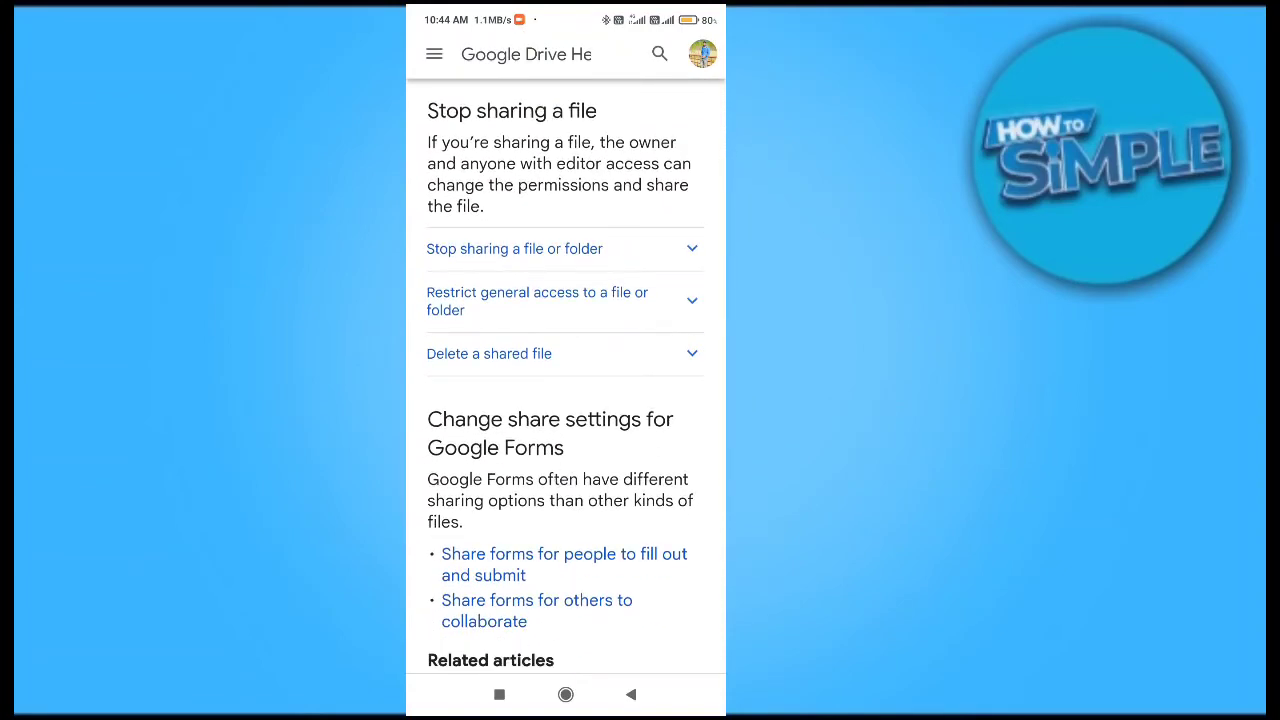
# - Expand 'Delete a shared file', scroll to the article's end, and return Home
pyautogui.click(489, 353)
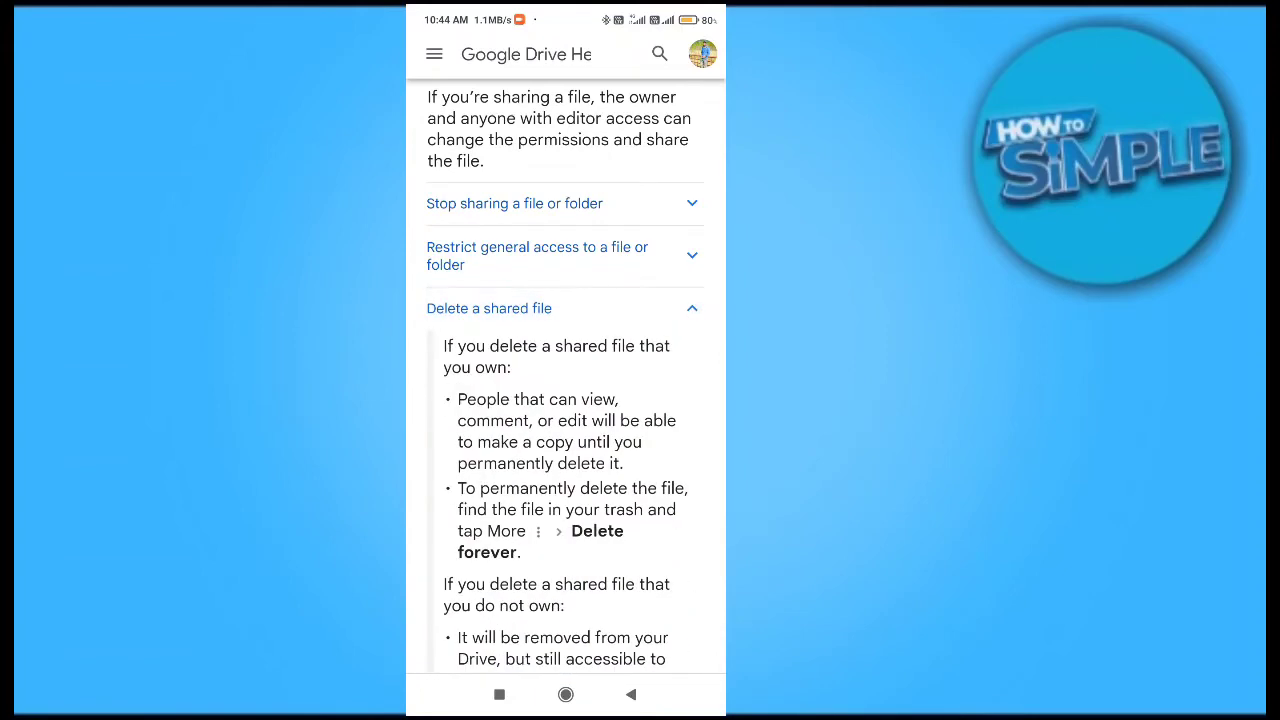
pyautogui.scroll(-3)
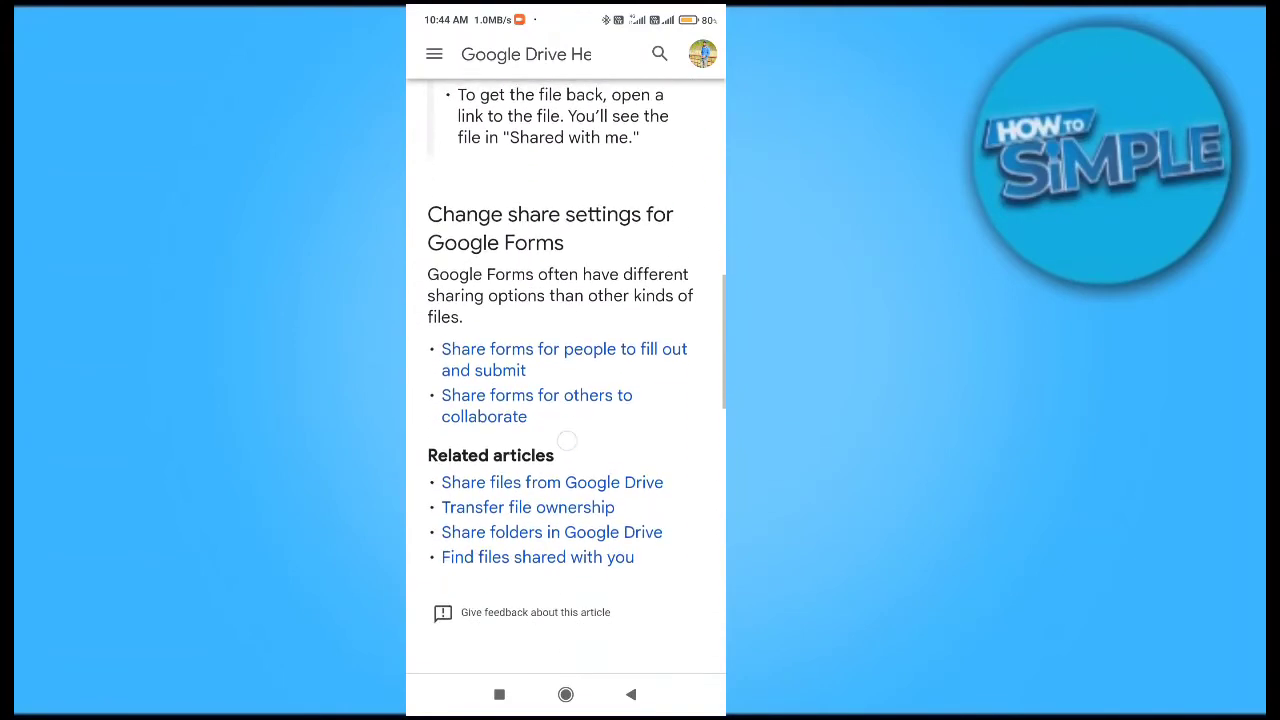
pyautogui.scroll(-3)
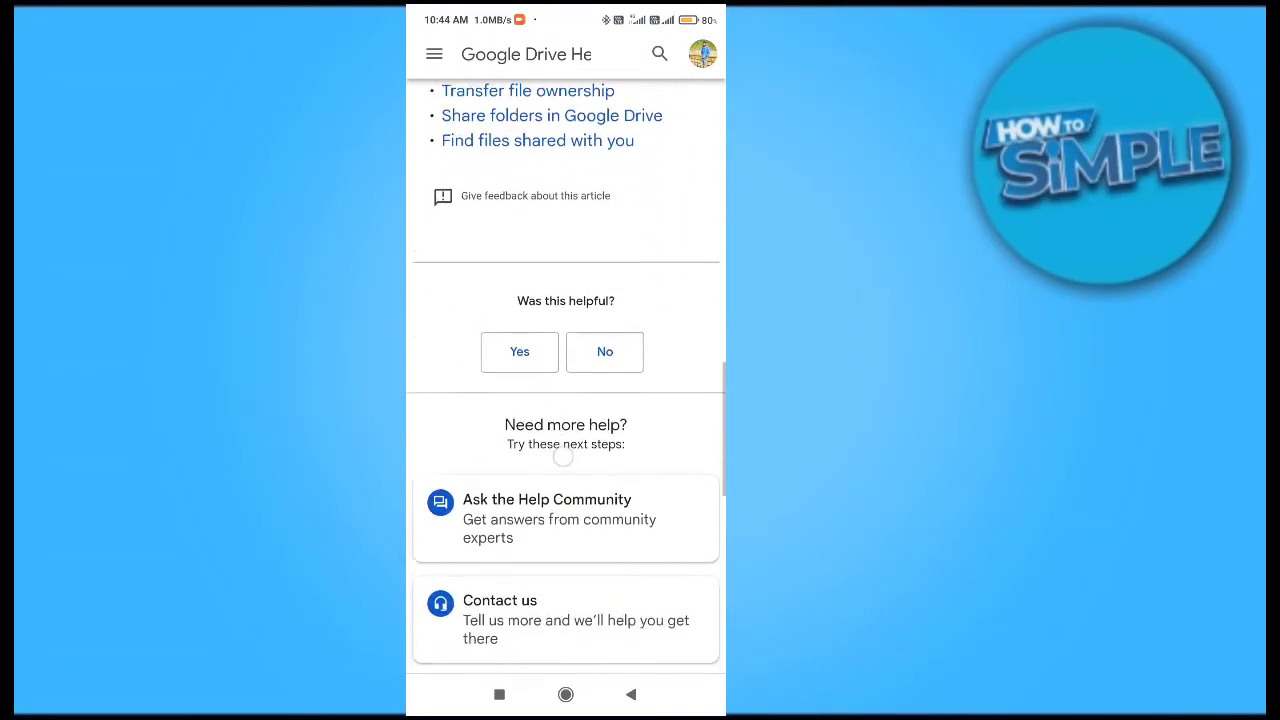
pyautogui.scroll(-3)
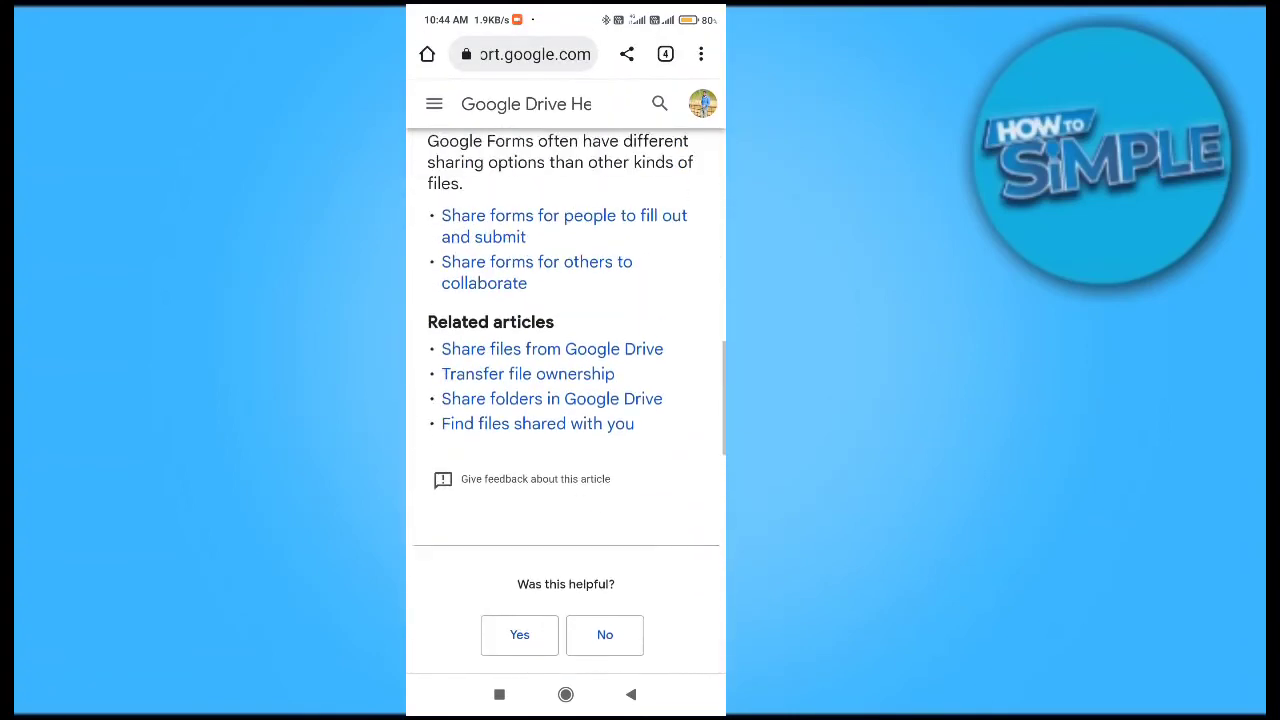
pyautogui.click(565, 694)
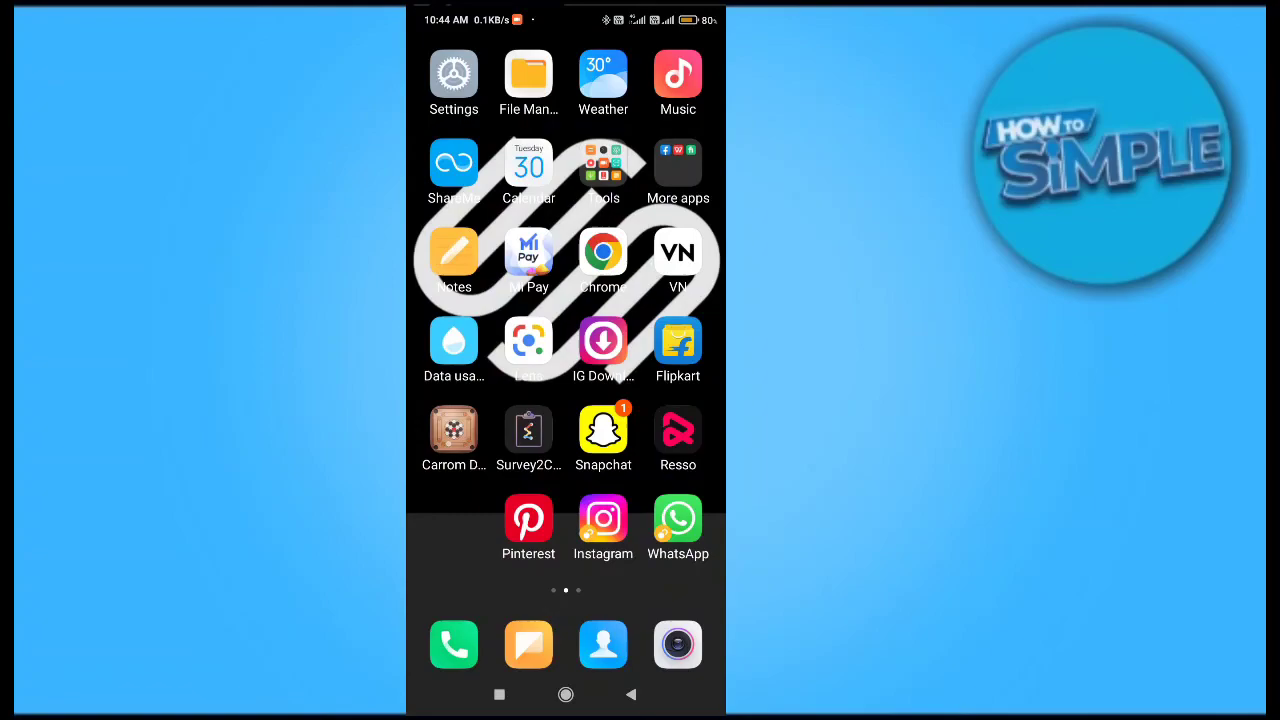